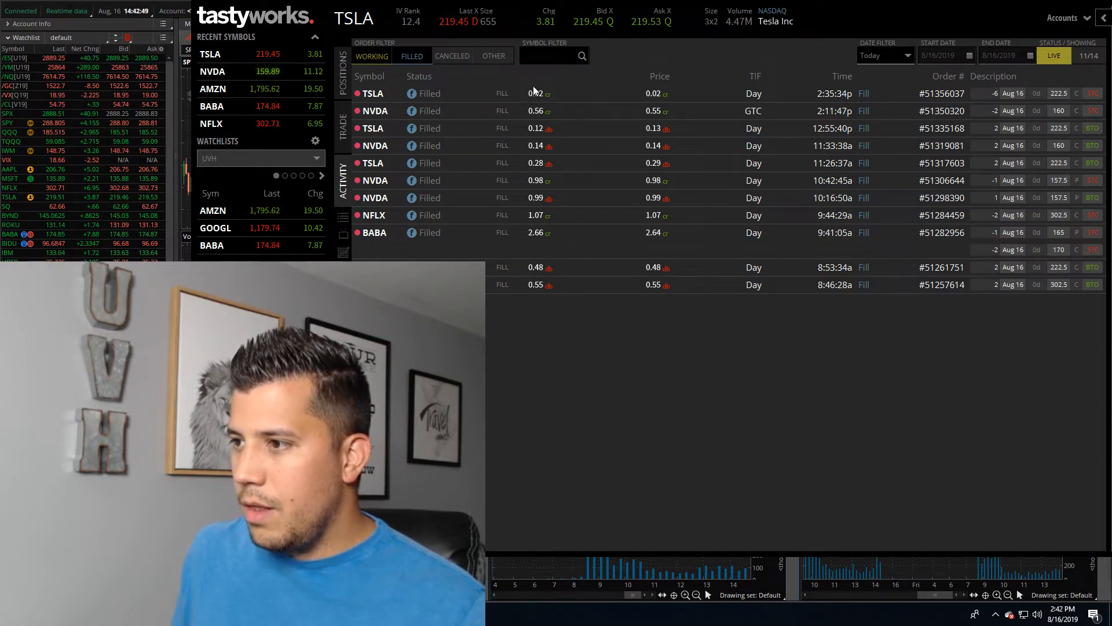
- Filter the Activity history to BABA with the Date Filter set to Yesterday
type("BABA")
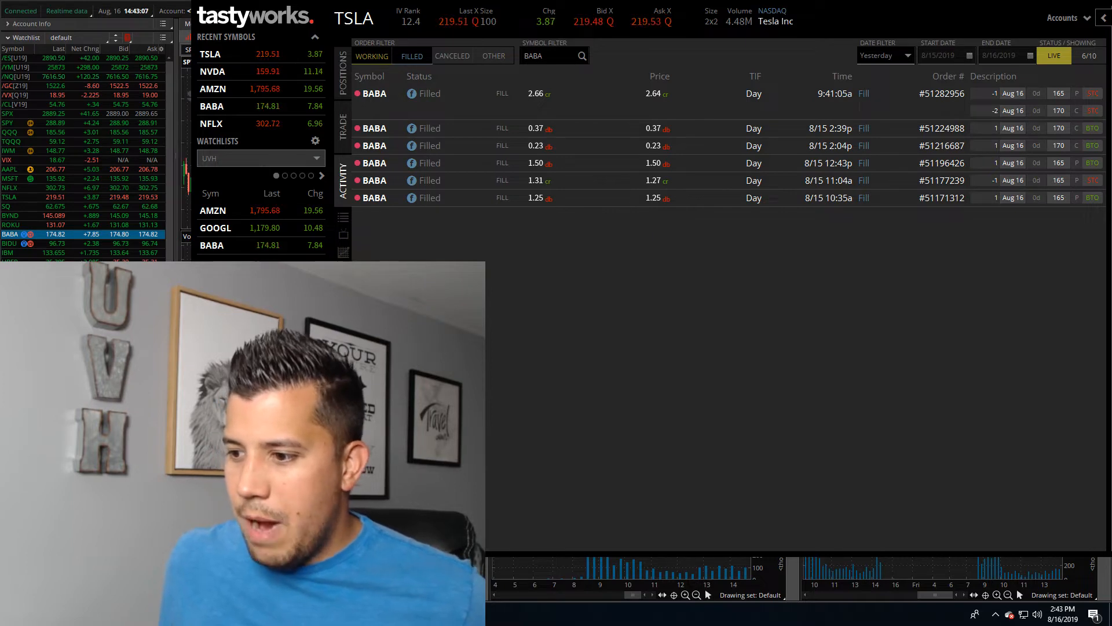
left_click(366, 23)
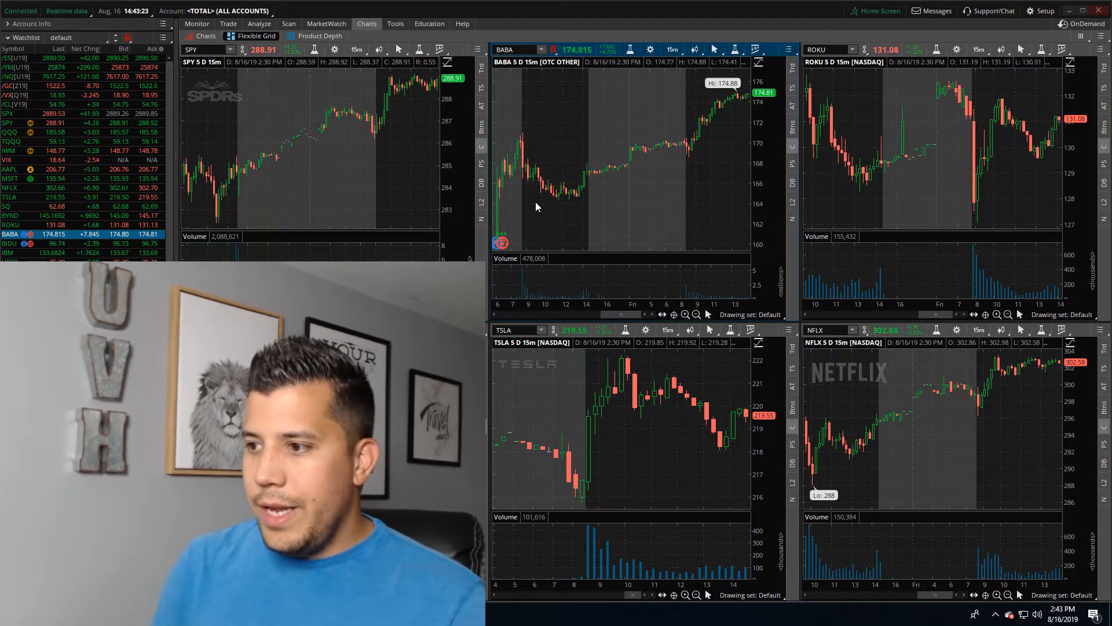
mouse_move(568, 207)
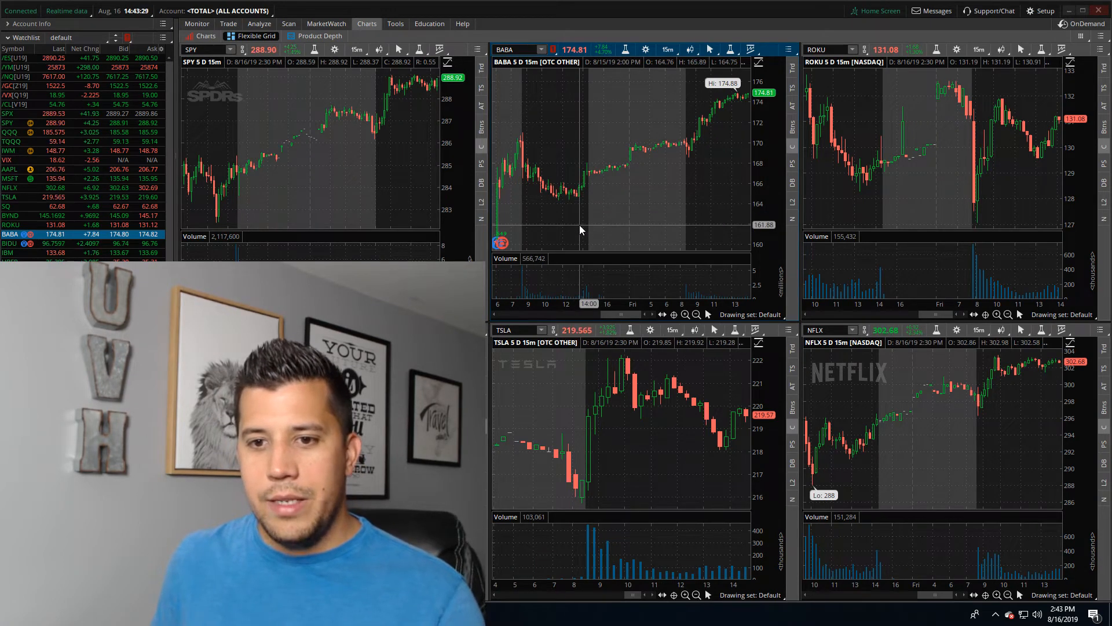
mouse_move(567, 206)
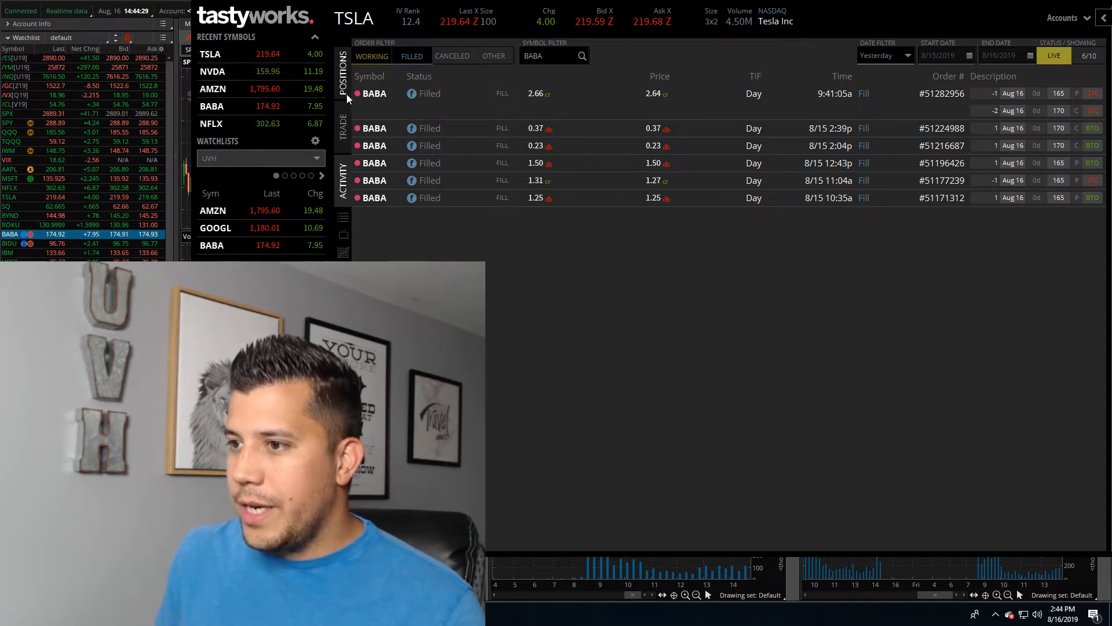
left_click(343, 68)
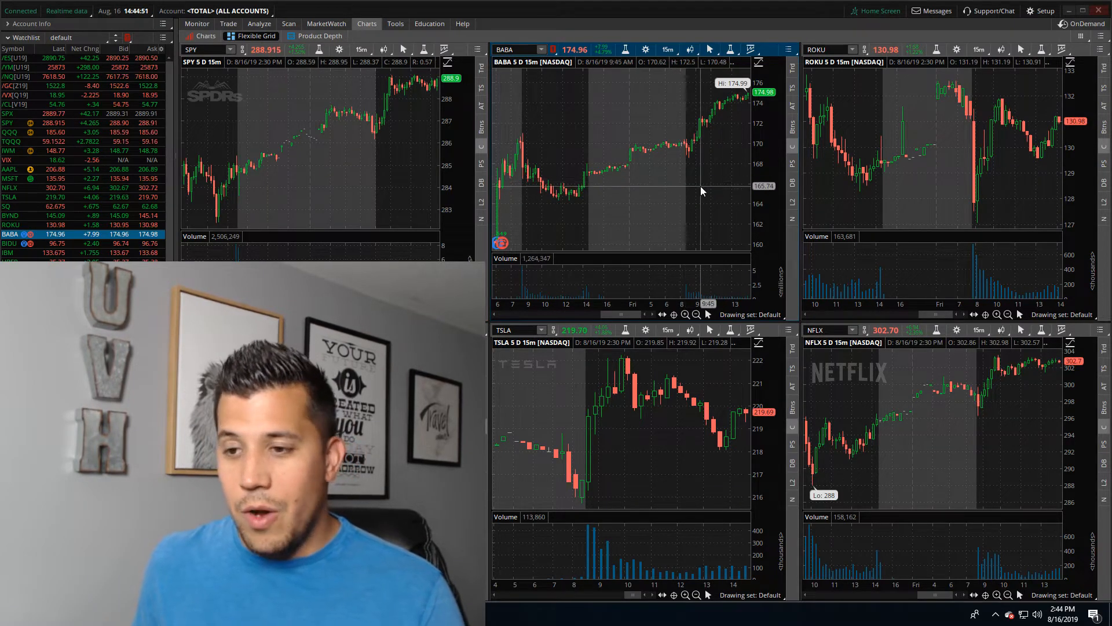
mouse_move(680, 169)
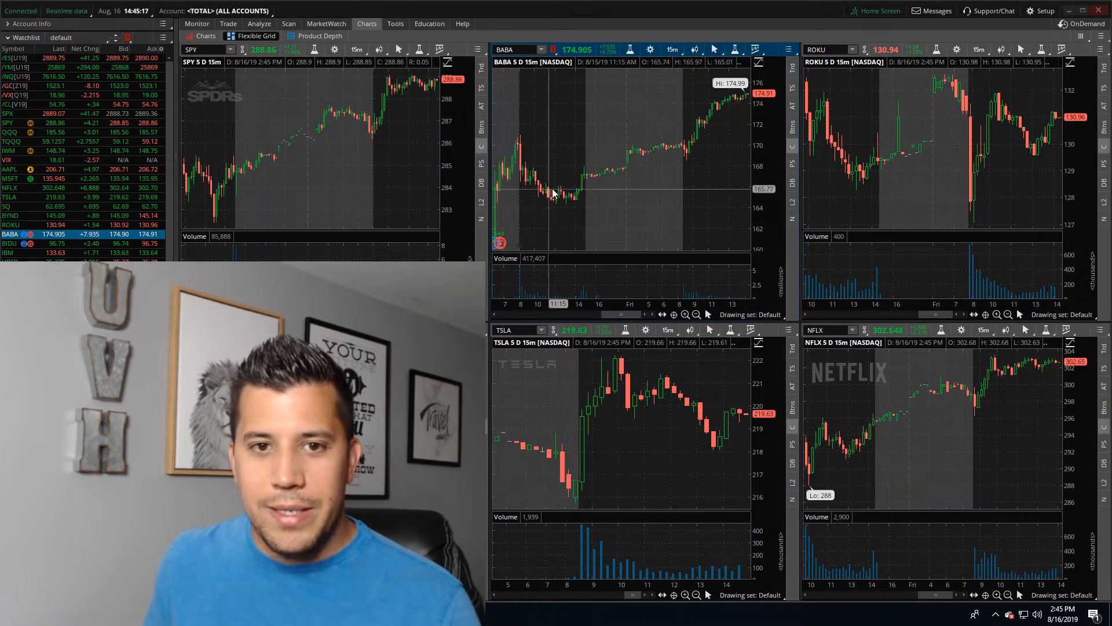
- Show BABA's option chain with the 16 AUG 19 expiration's calls and puts expanded
left_click(228, 23)
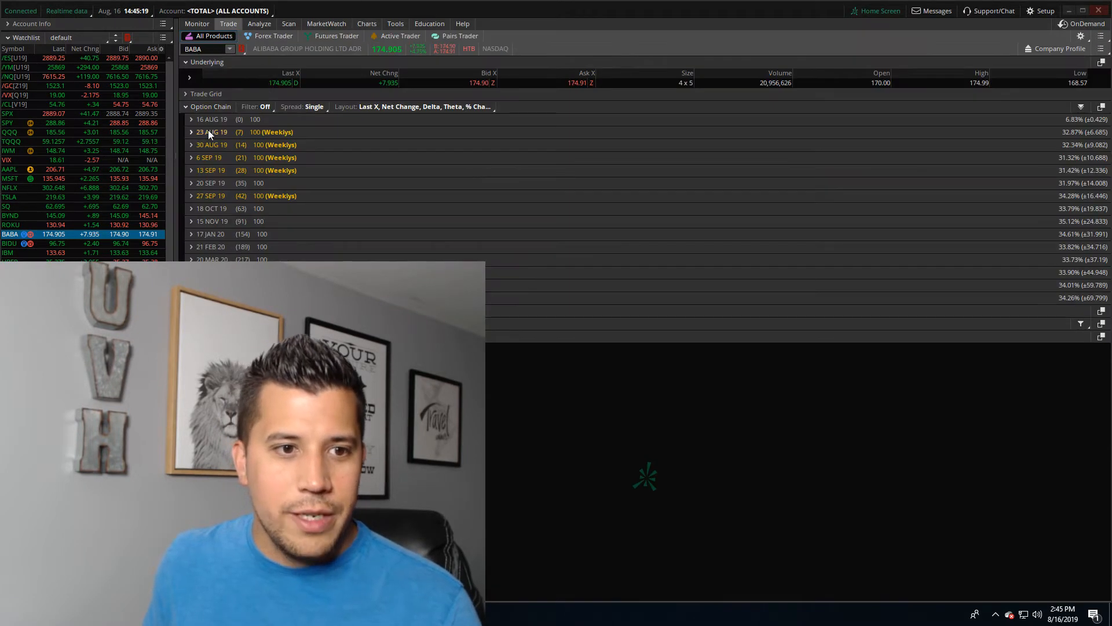
left_click(191, 118)
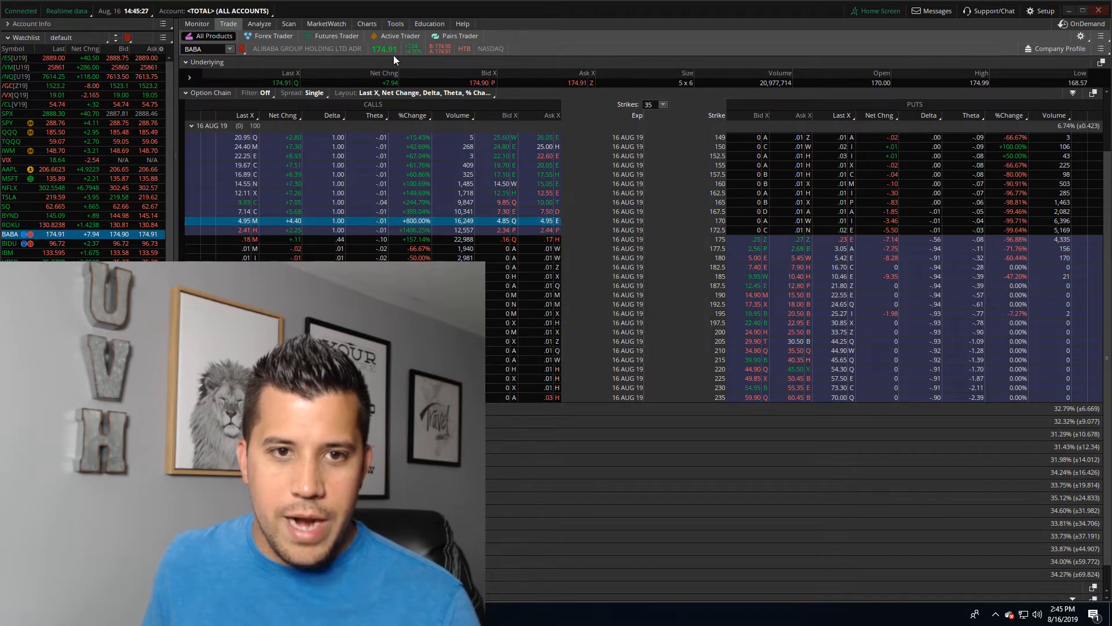
left_click(368, 24)
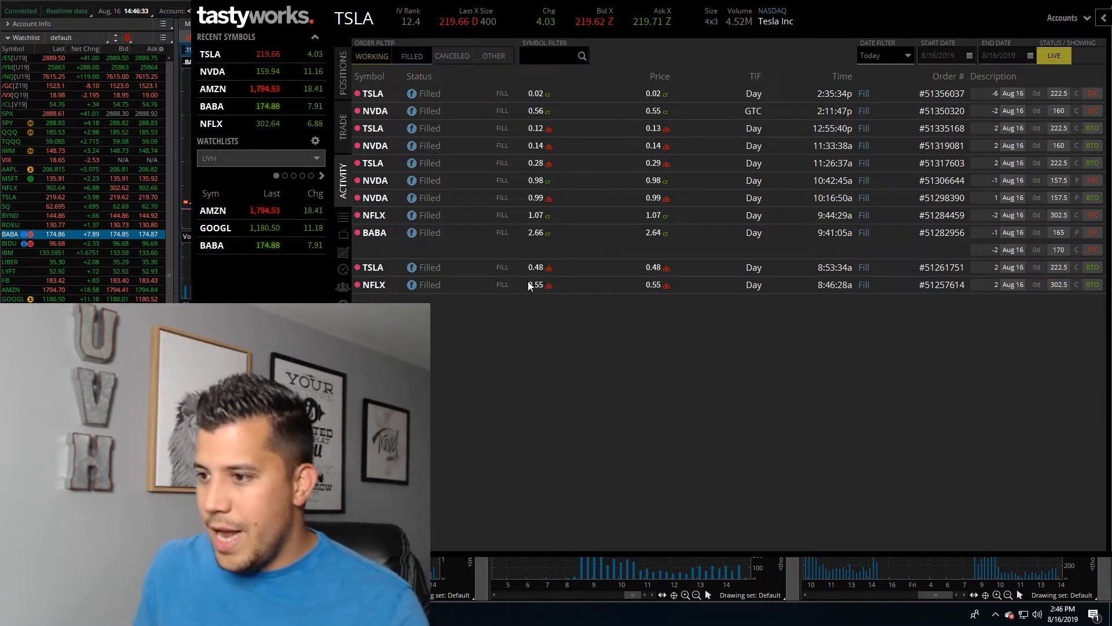
- Filter today's fills to NFLX and make NFLX the active symbol
type("NFLX")
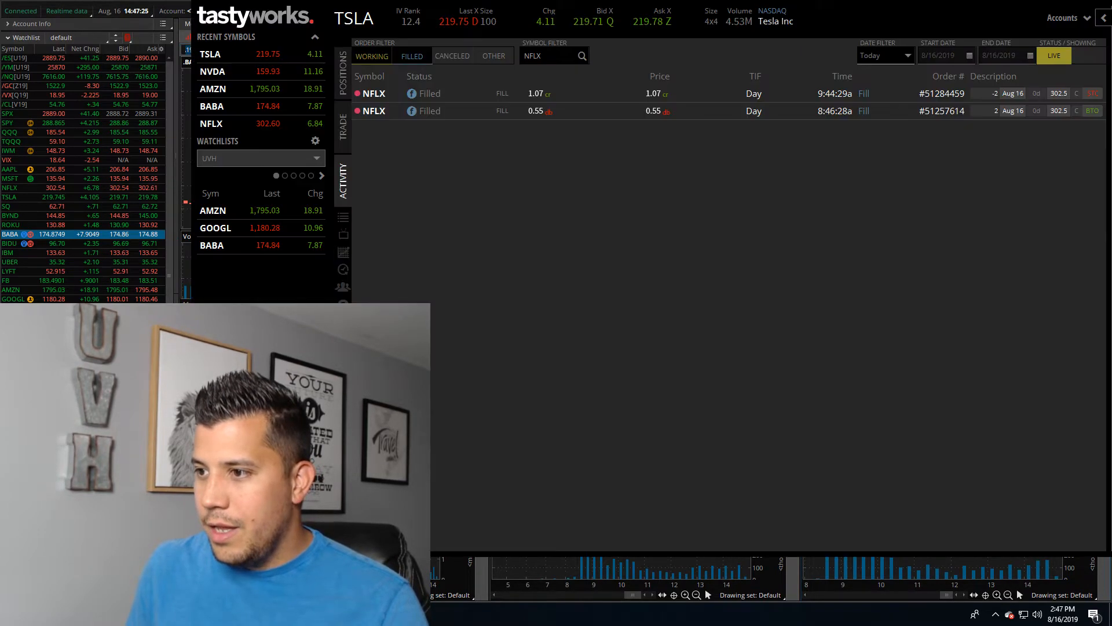
mouse_move(653, 252)
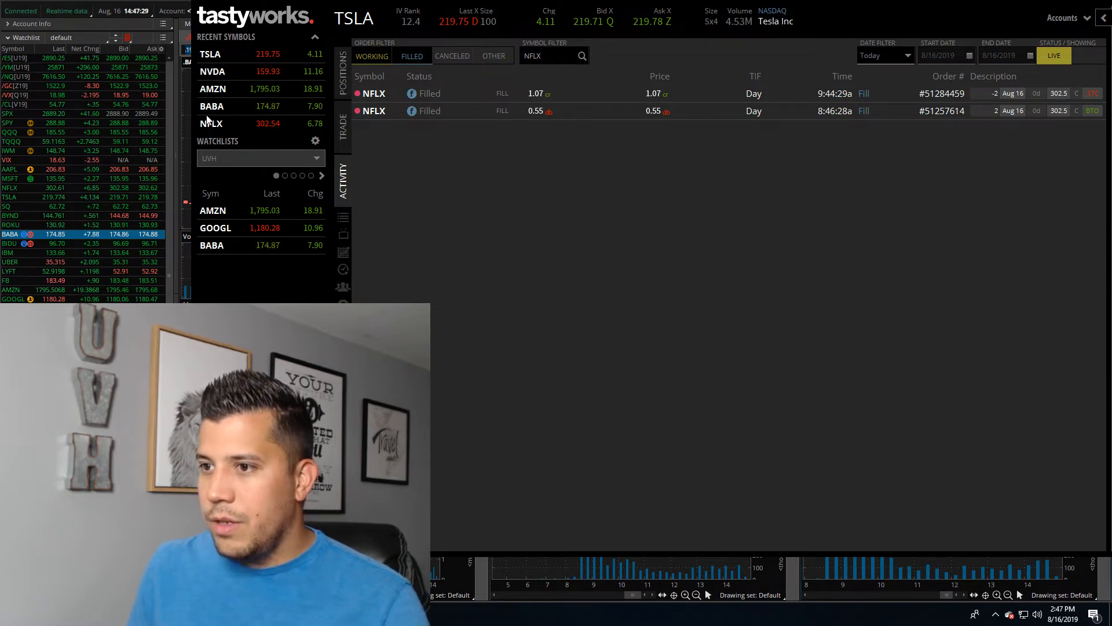
left_click(211, 123)
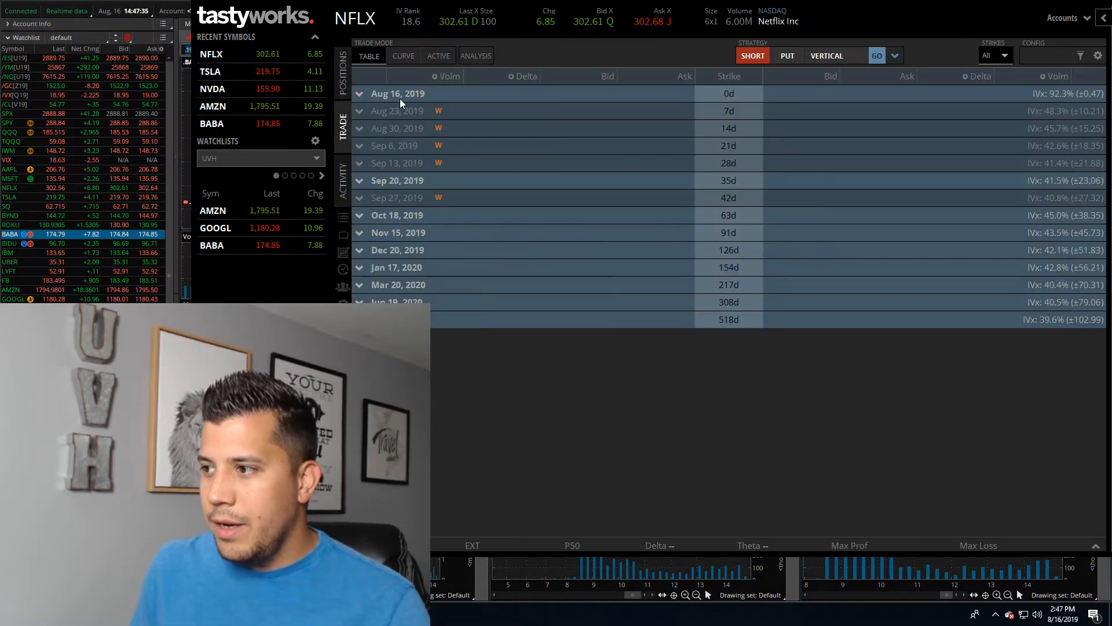
- Expand NFLX's Aug 16, 2019 strikes, then show the current BABA, NFLX, NVDA and TSLA positions
left_click(398, 93)
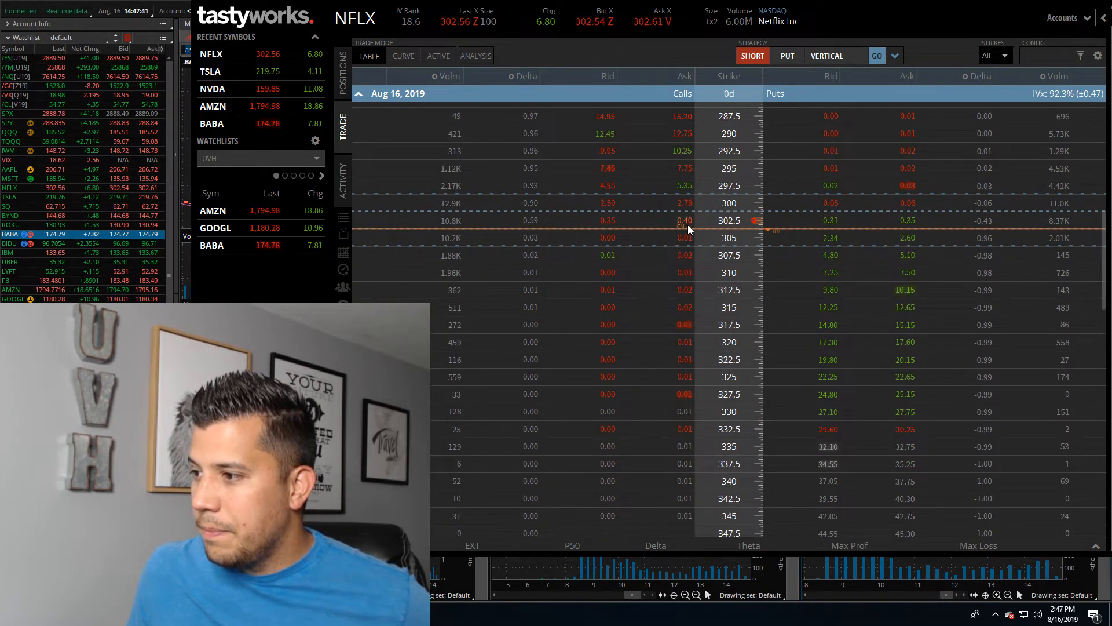
left_click(343, 180)
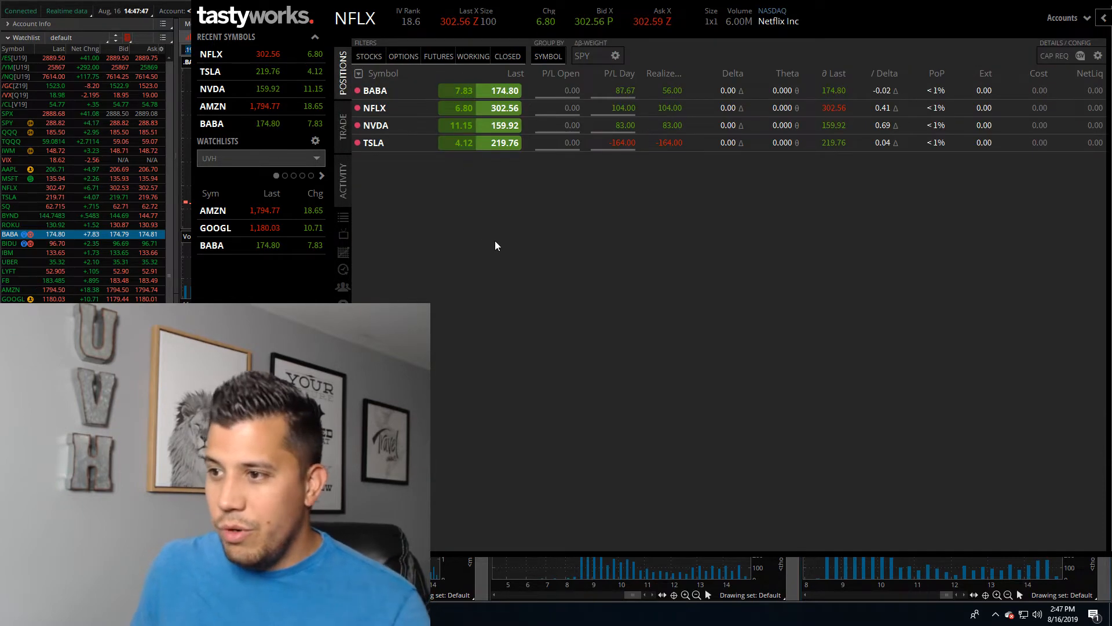
- Show today's four filled TSLA option orders in the Activity history
left_click(343, 179)
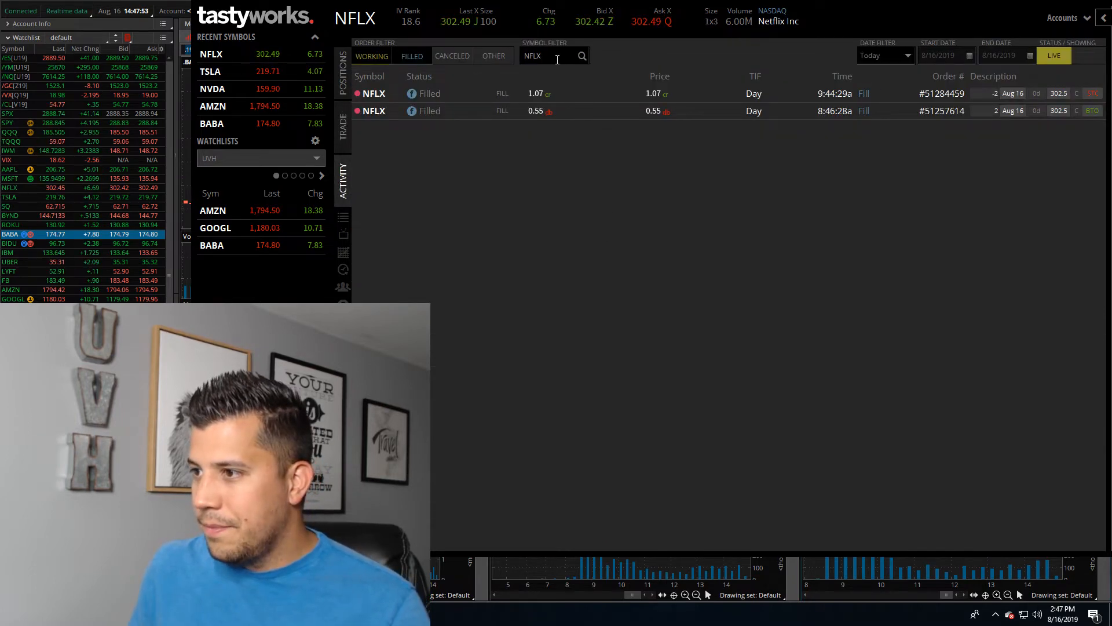
type("TSLA")
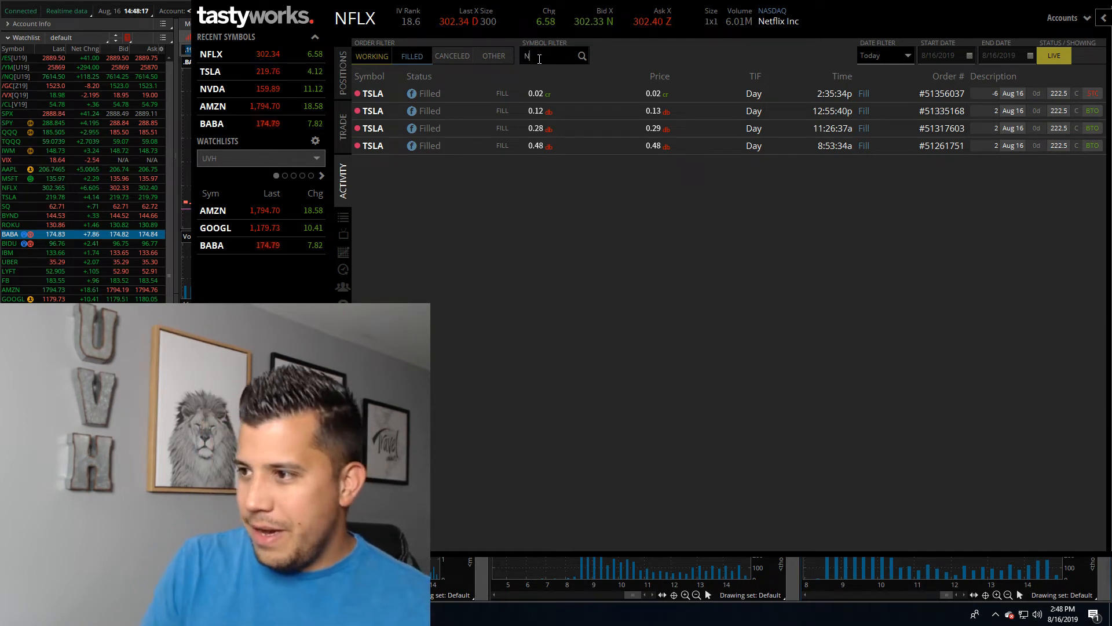
- Replace the Symbol Filter with NVDA to list today's four NVDA option fills
type("NVDA")
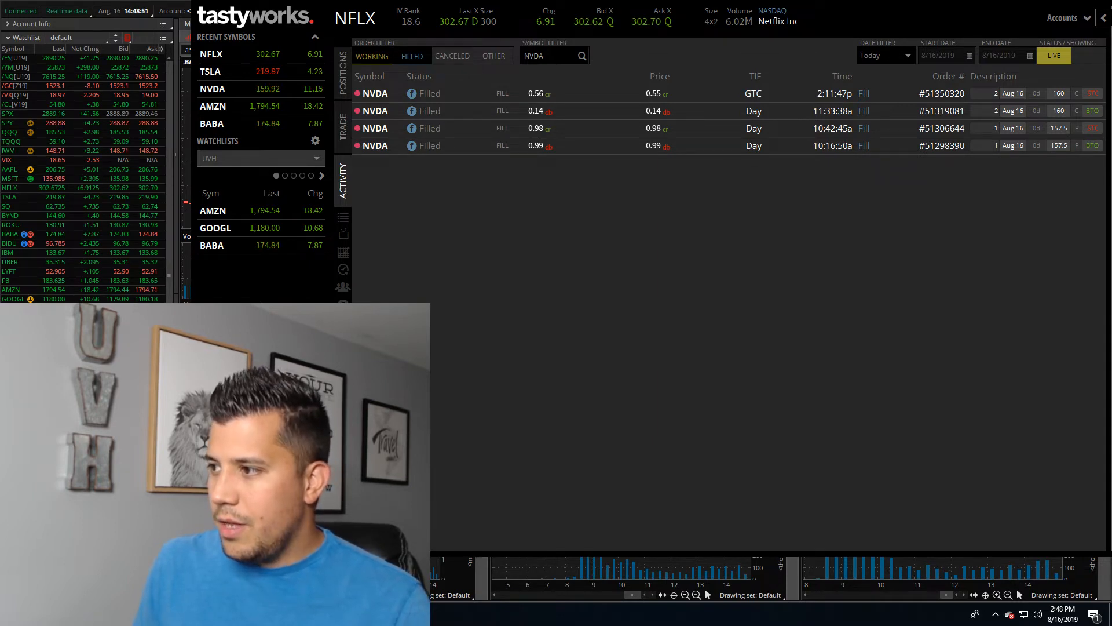
left_click(368, 23)
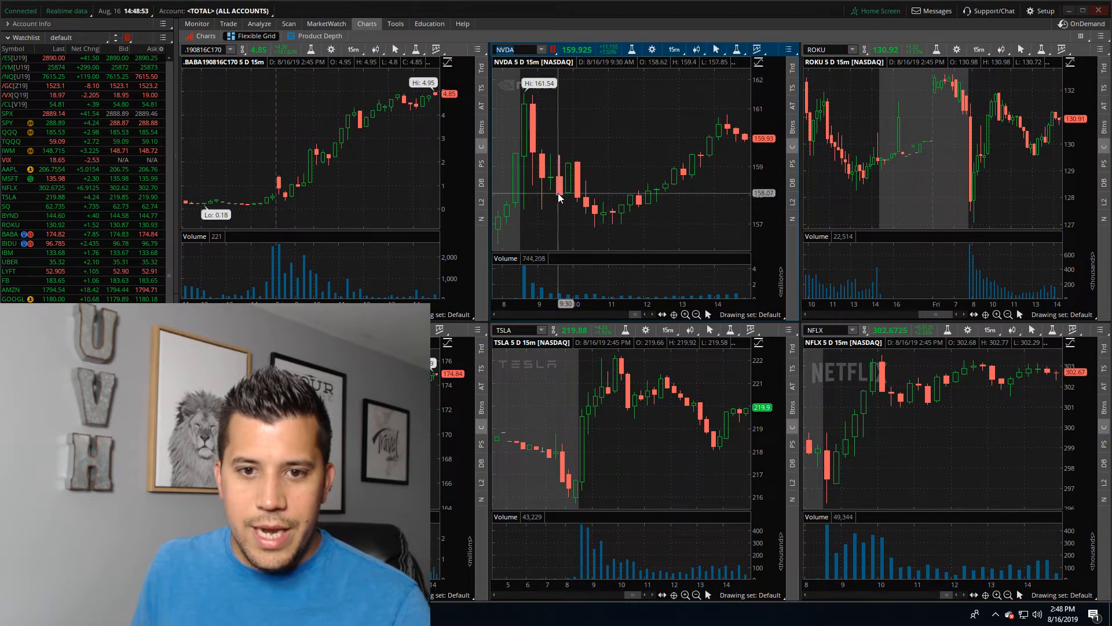
mouse_move(578, 208)
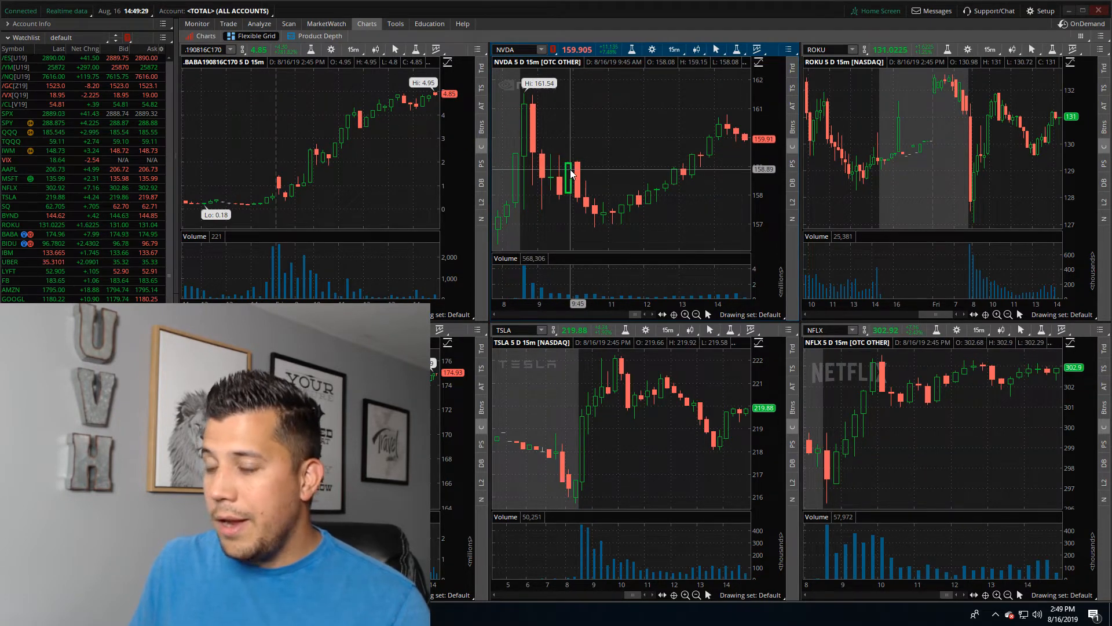
mouse_move(660, 207)
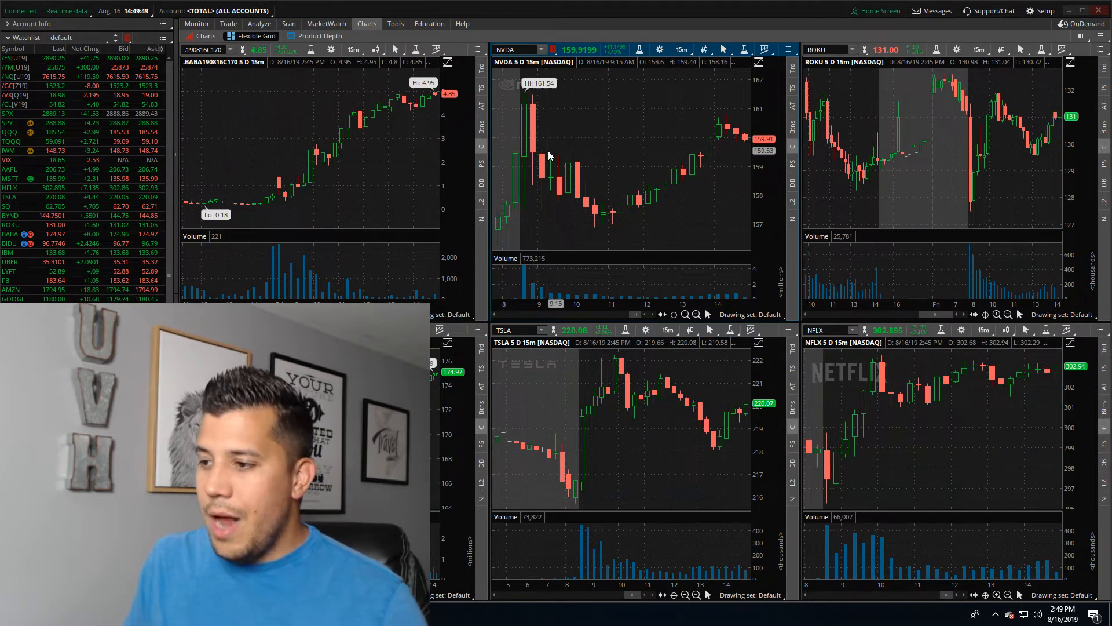
mouse_move(558, 162)
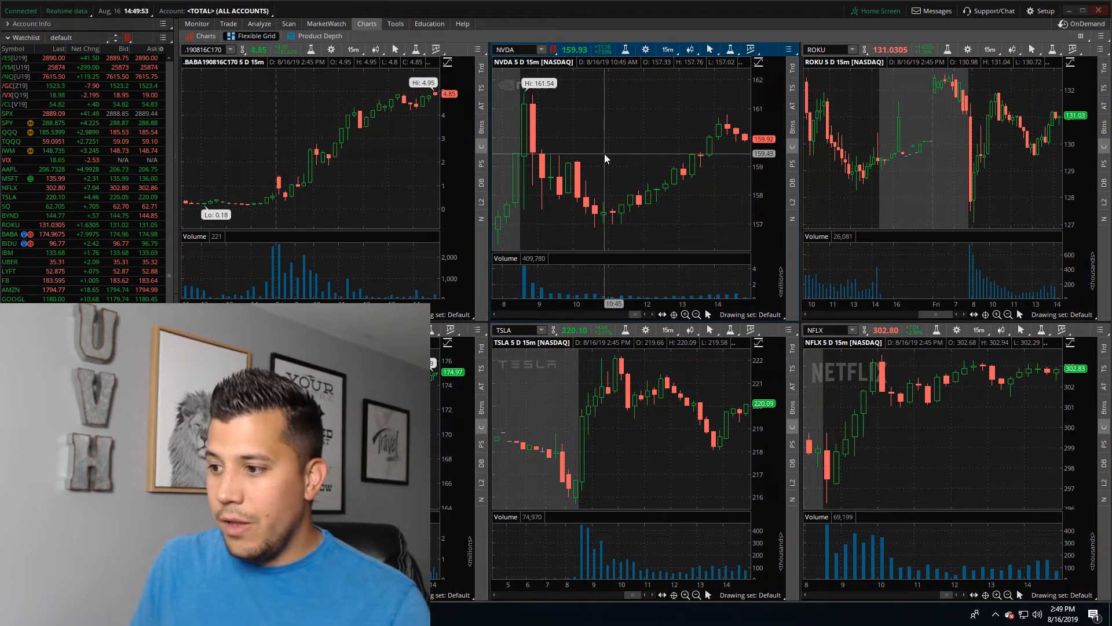
mouse_move(592, 141)
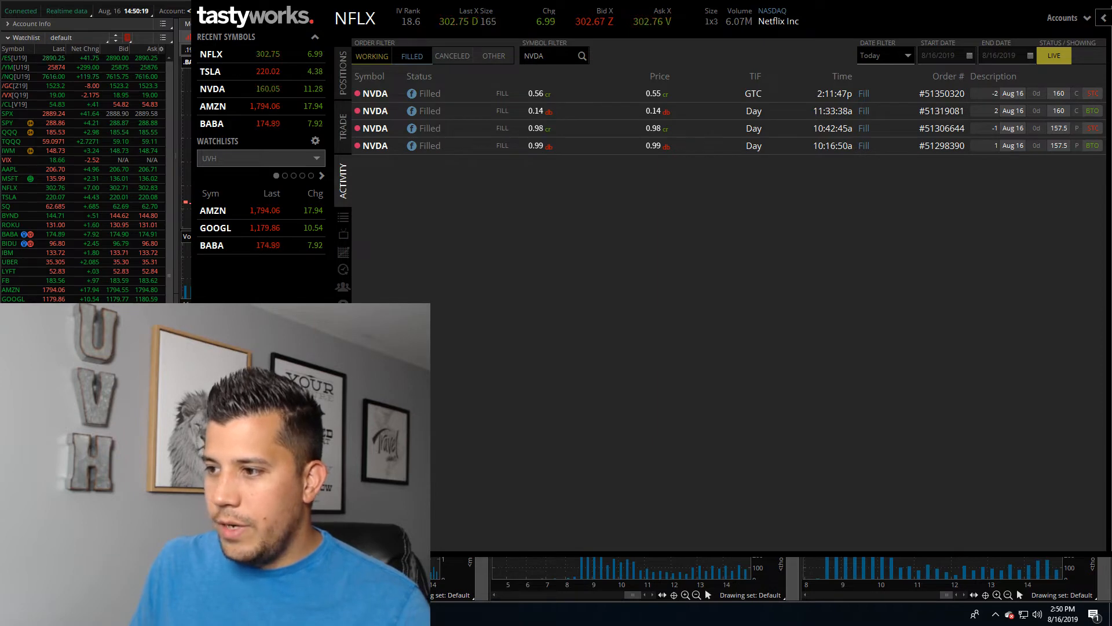
left_click(367, 23)
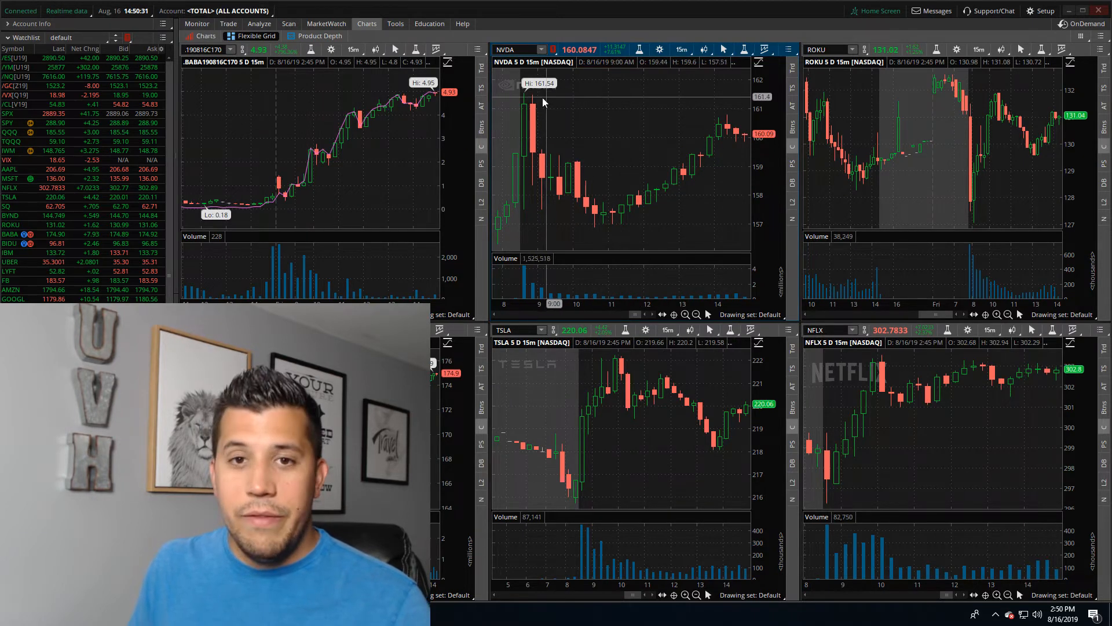
mouse_move(665, 176)
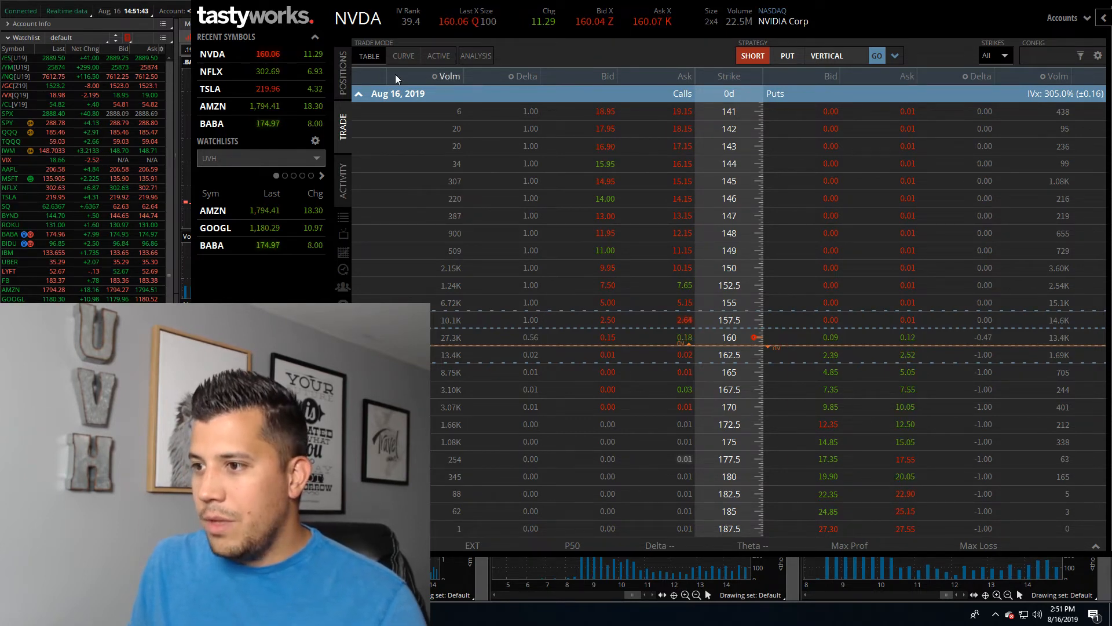
- Review today's NVDA fills in Activity, then filter the history to the four TSLA fills
left_click(343, 180)
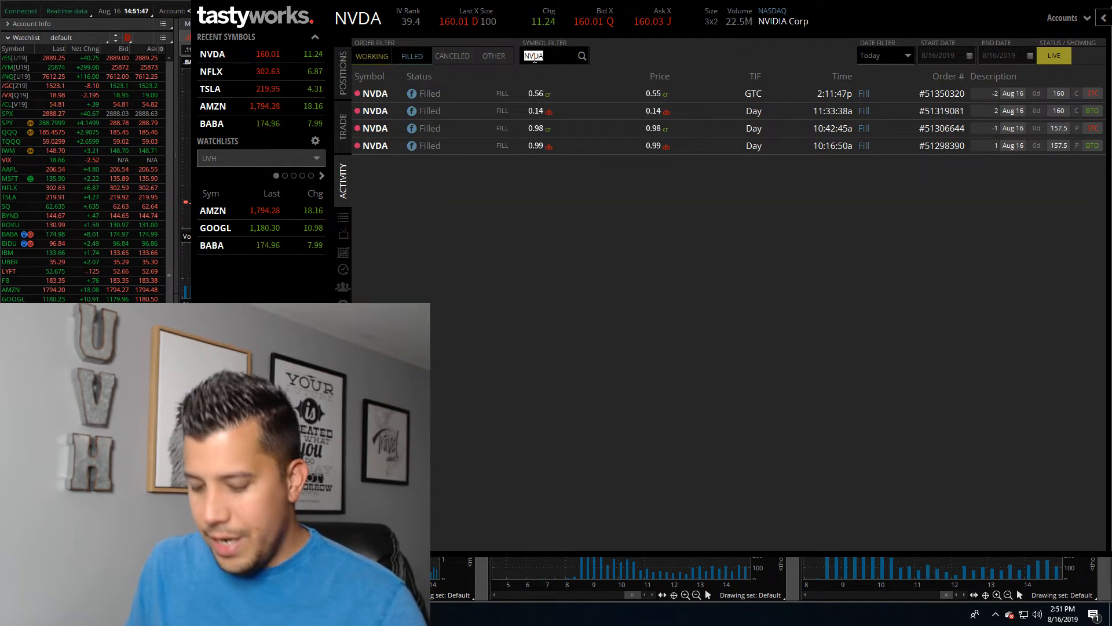
type("TSLA")
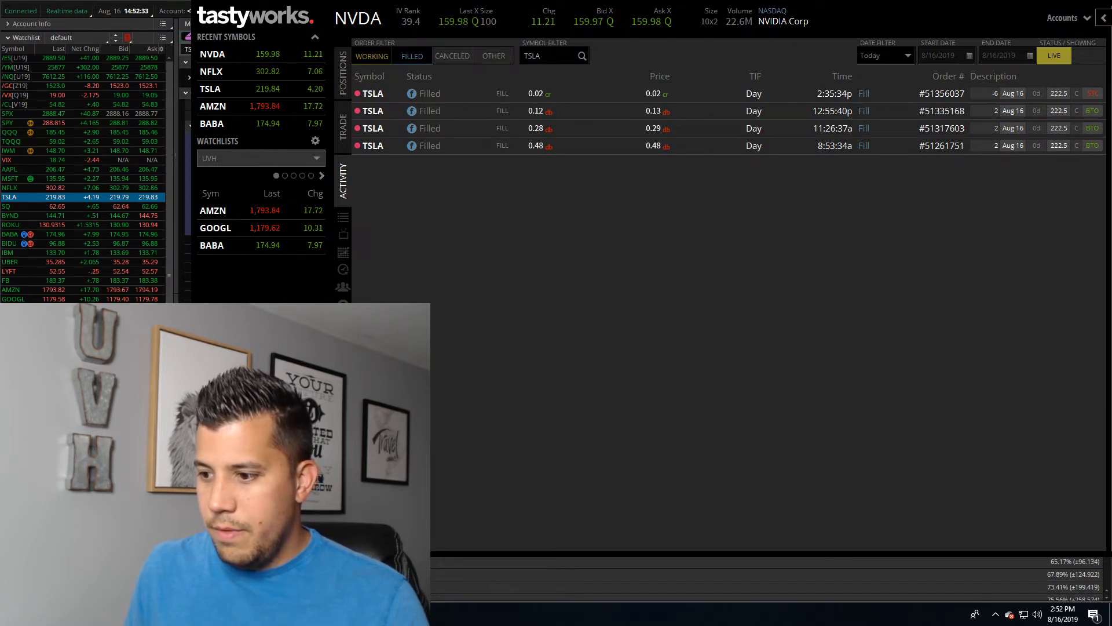
- Send the TSLA Aug 16 222.5 call from thinkorswim's option chain to the Charts grid
left_click(228, 23)
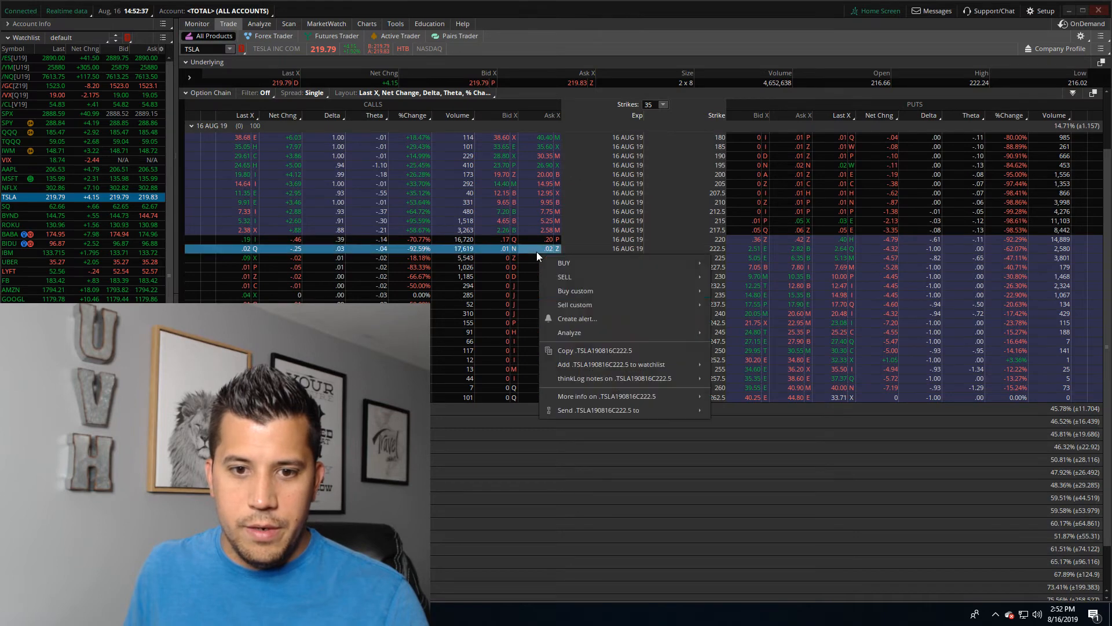
left_click(368, 23)
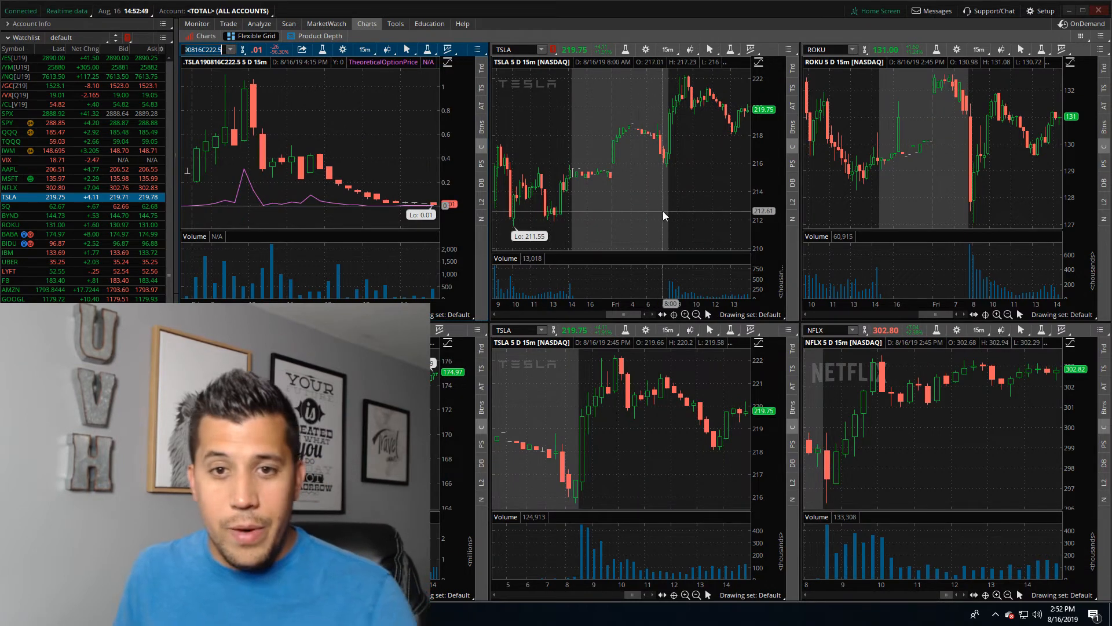
mouse_move(648, 210)
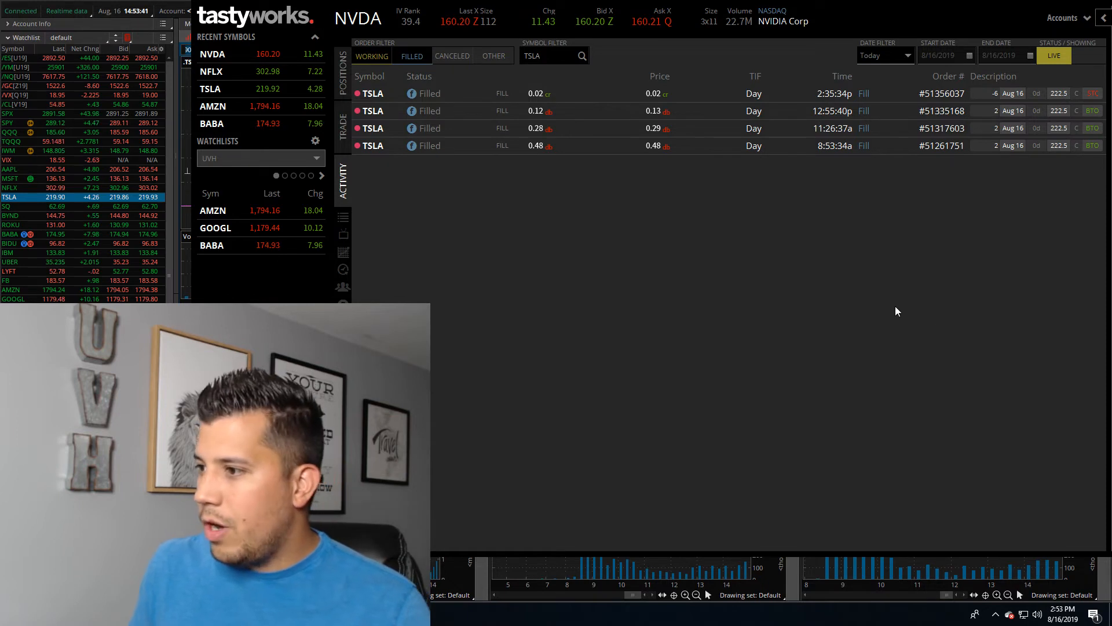
mouse_move(792, 158)
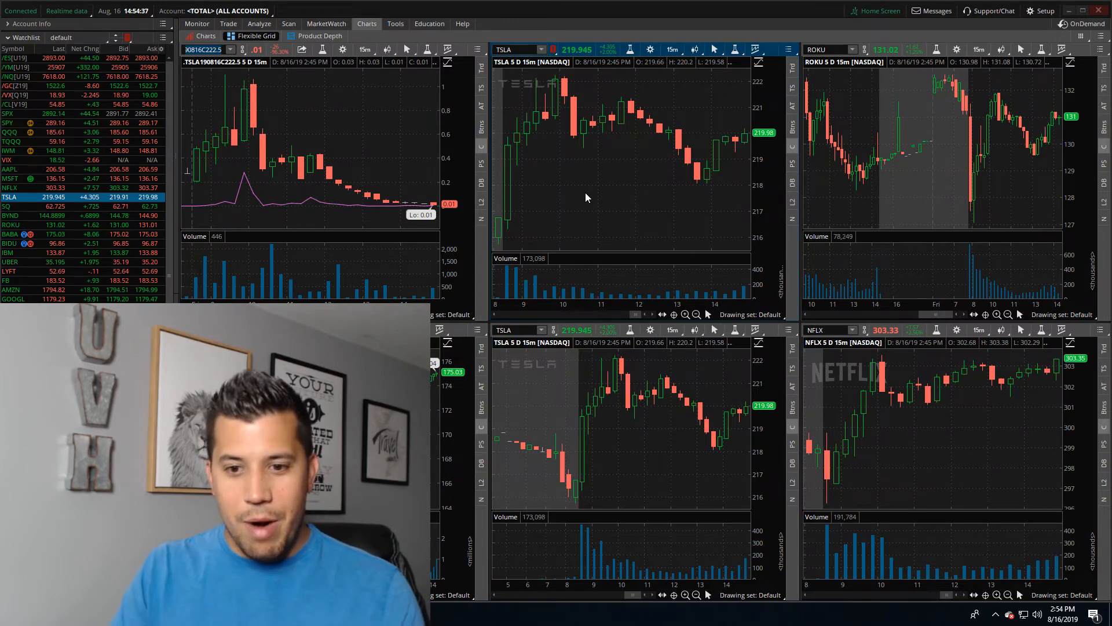
mouse_move(592, 205)
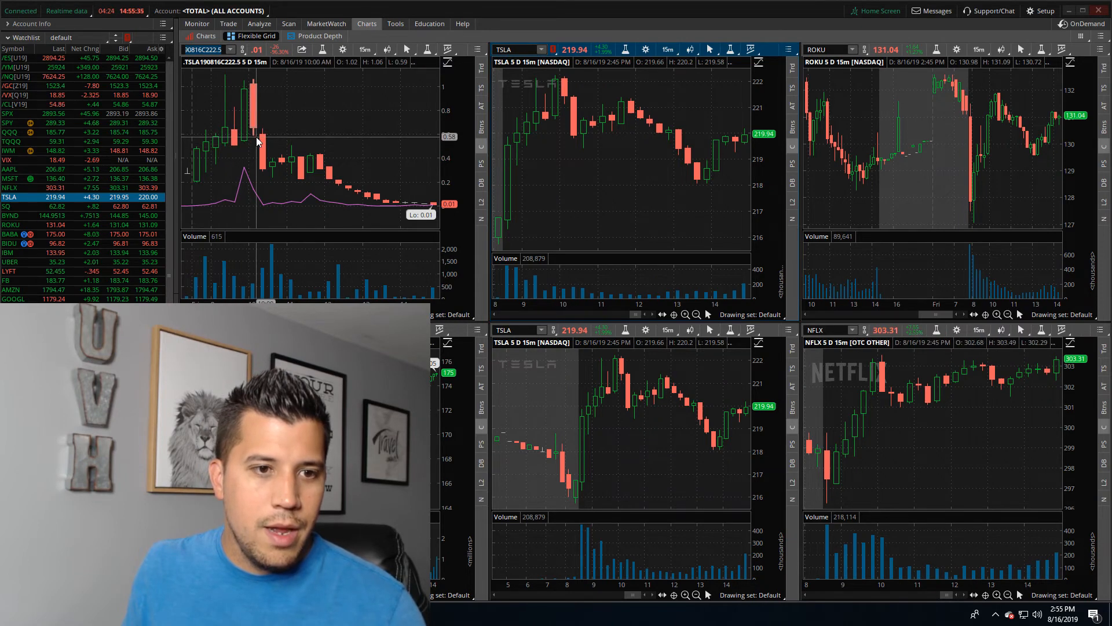
mouse_move(273, 167)
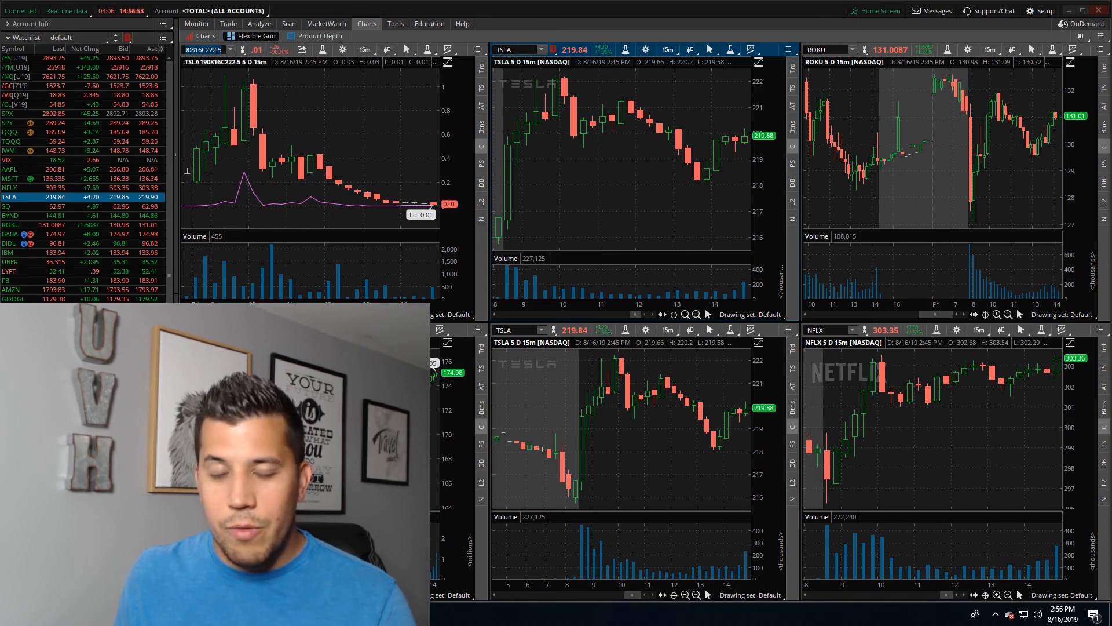
mouse_move(718, 137)
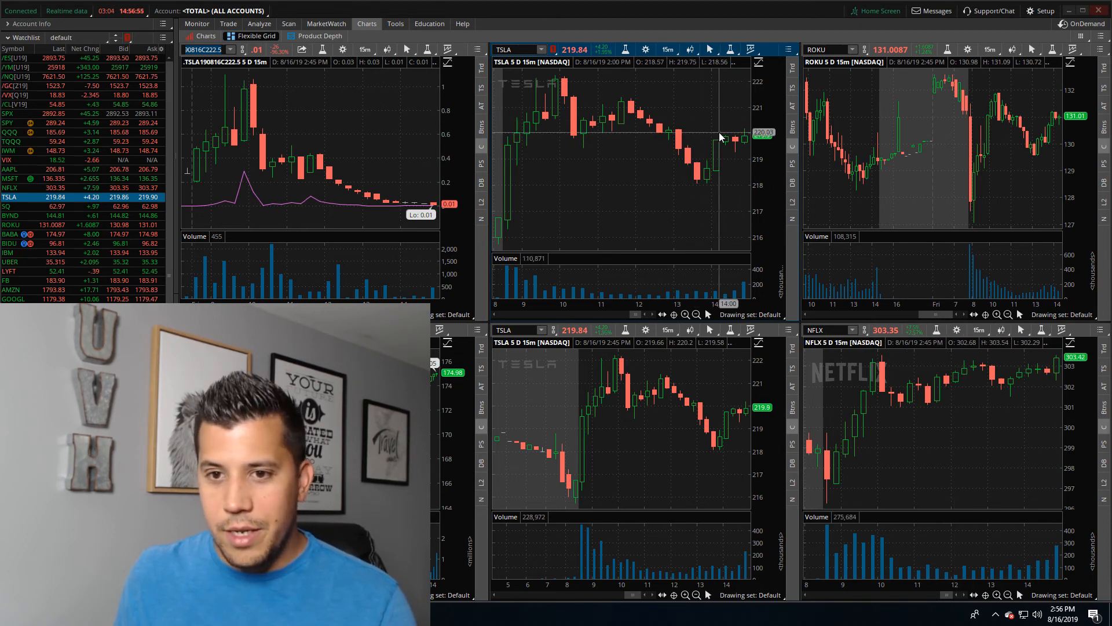
mouse_move(712, 198)
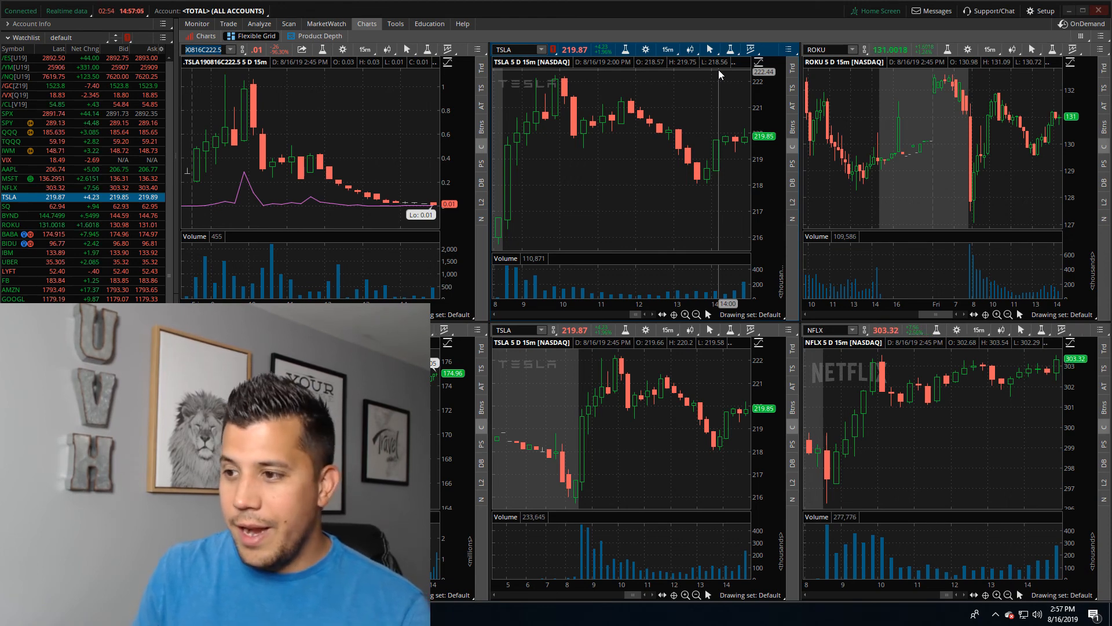
mouse_move(636, 153)
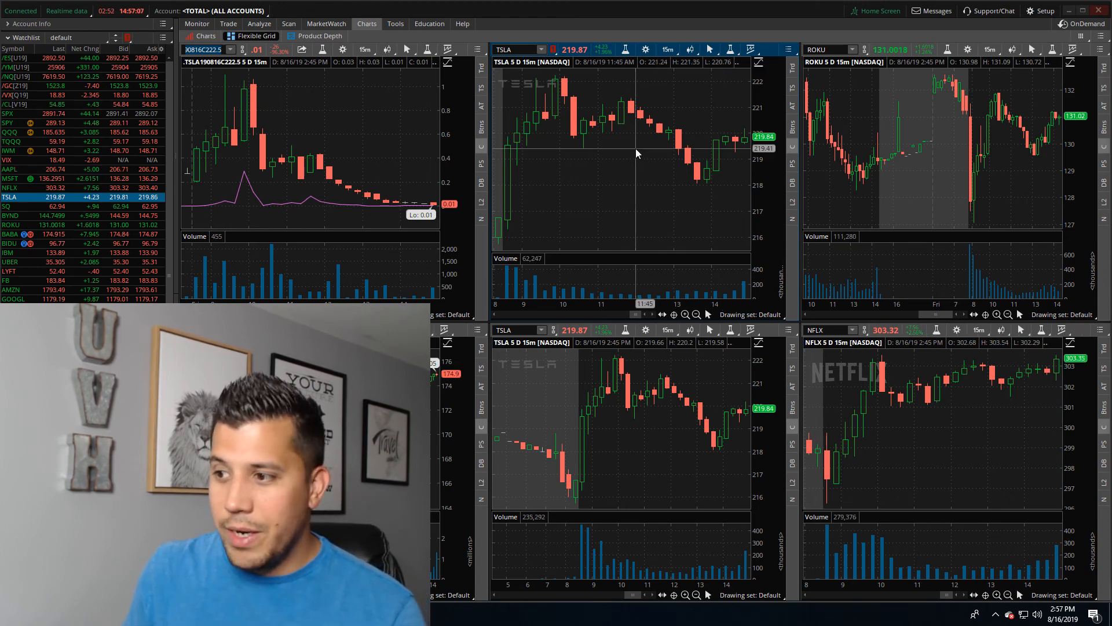